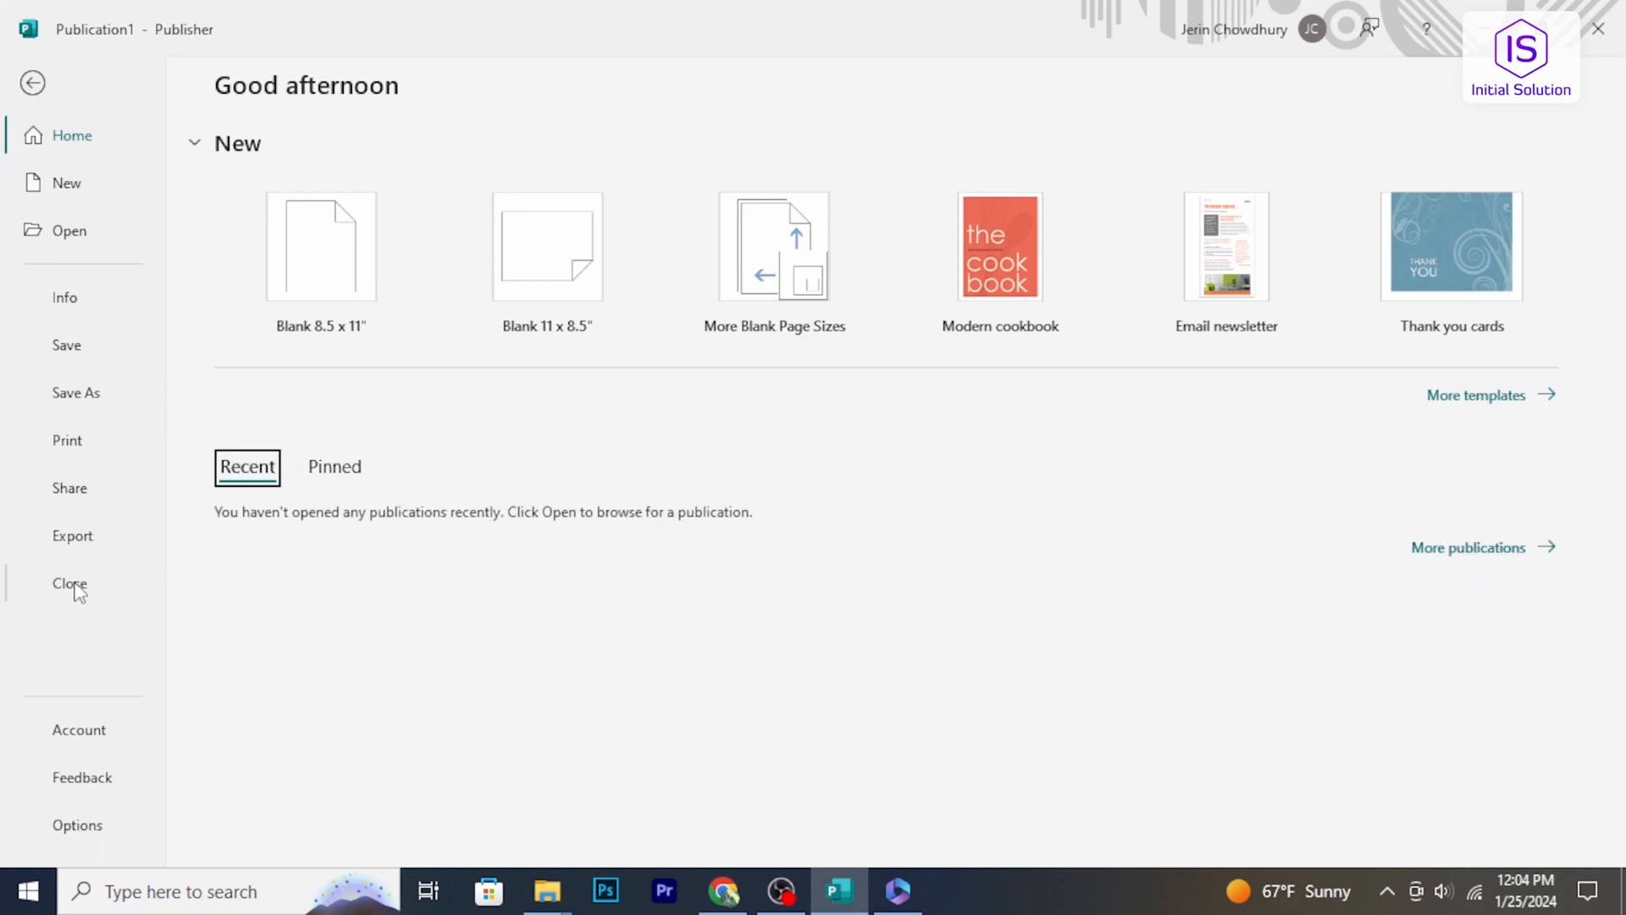
# Show the Export page with PDF/XPS, HTML publishing, file type and Pack and Go options.
pyautogui.click(80, 728)
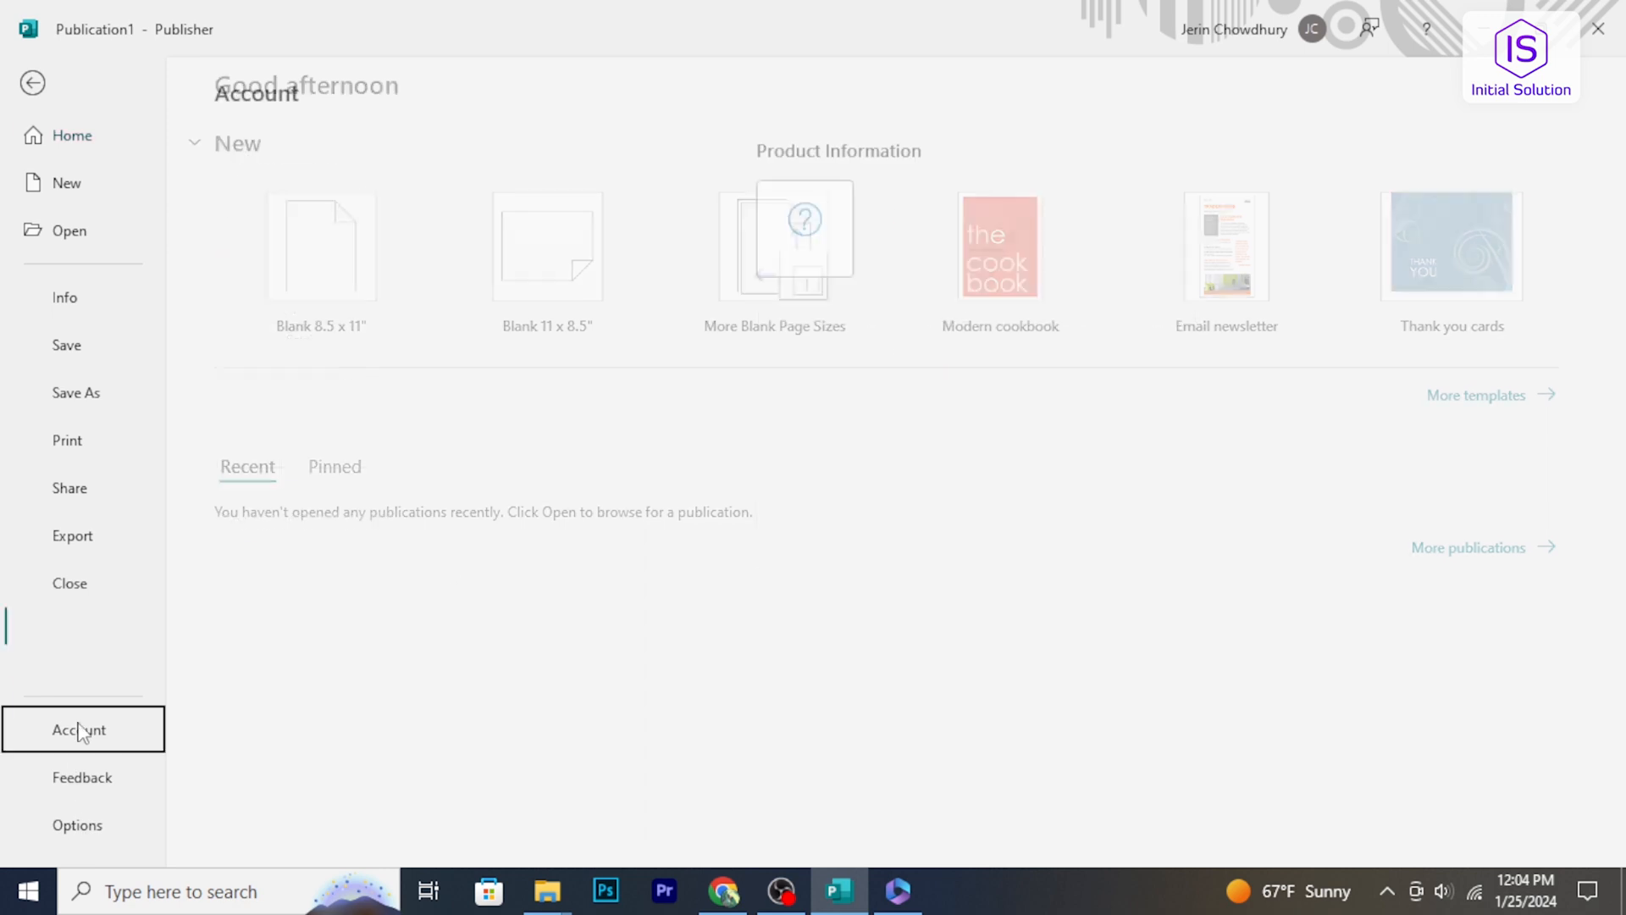
pyautogui.click(73, 535)
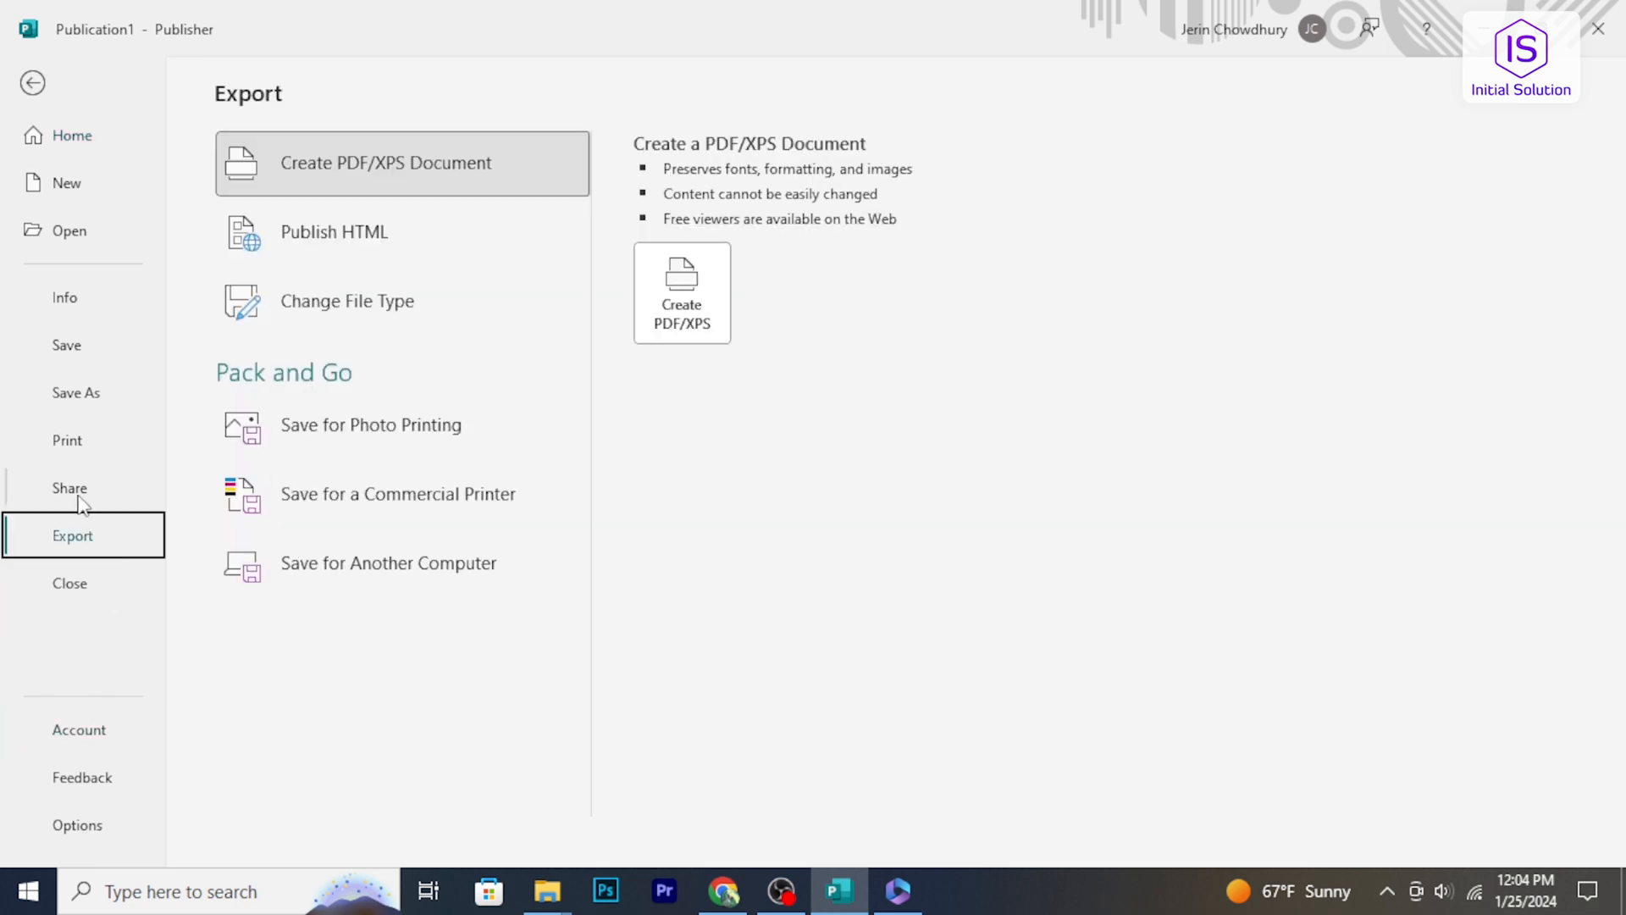
pyautogui.moveTo(81, 190)
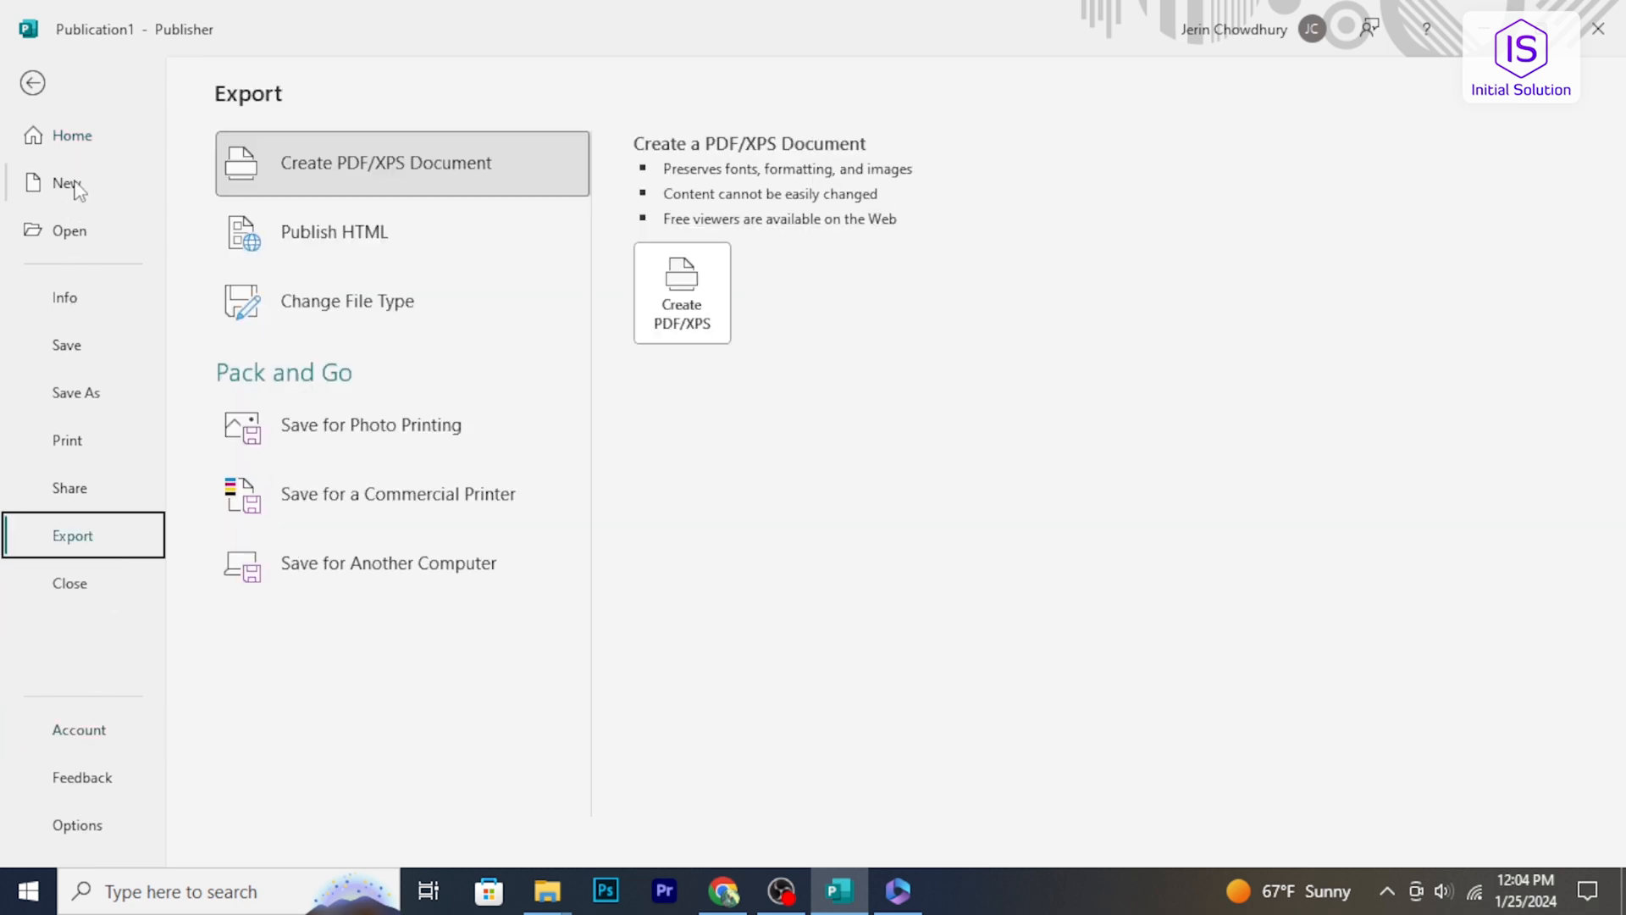
# Browse the New template gallery of thank you cards, birthday posters, address books and banners.
pyautogui.click(66, 183)
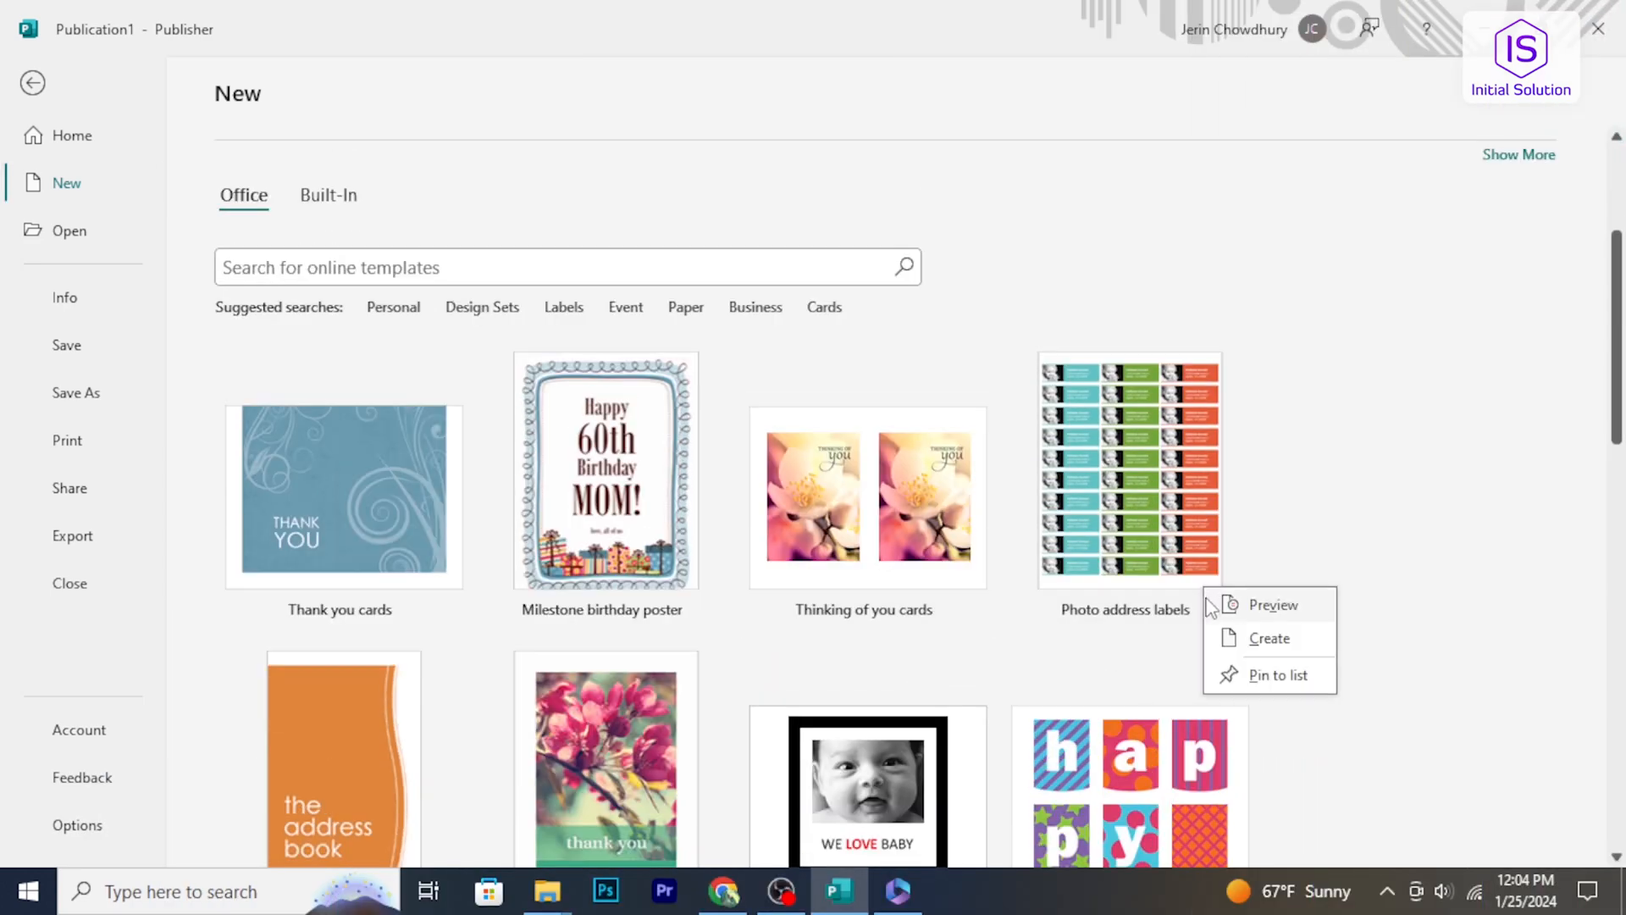
pyautogui.scroll(-3)
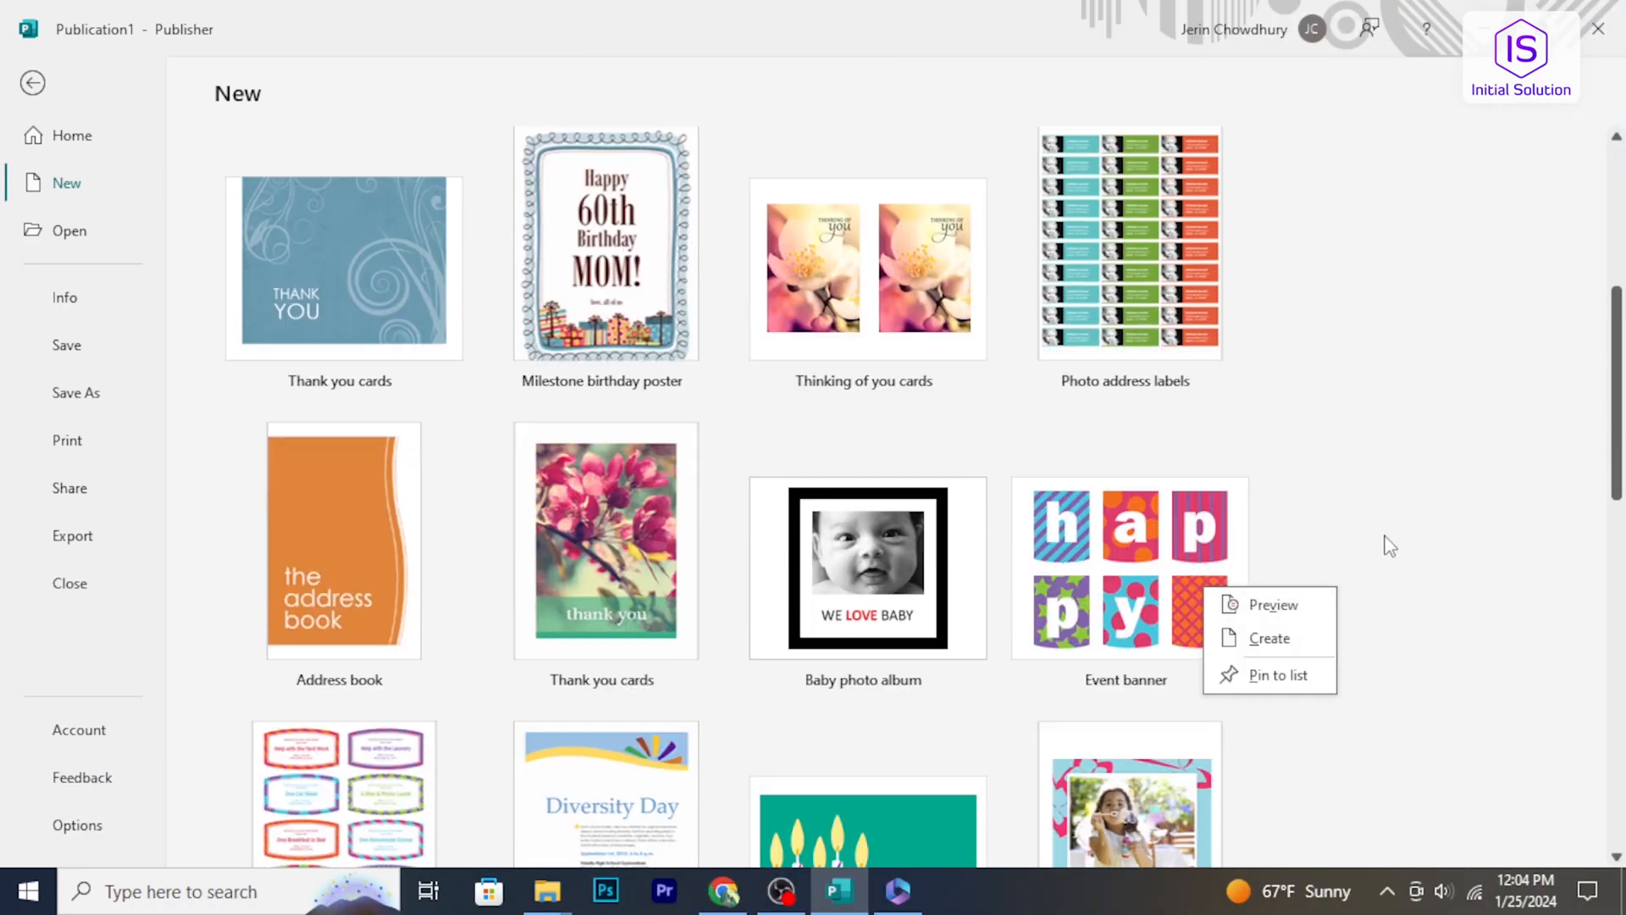
pyautogui.scroll(-3)
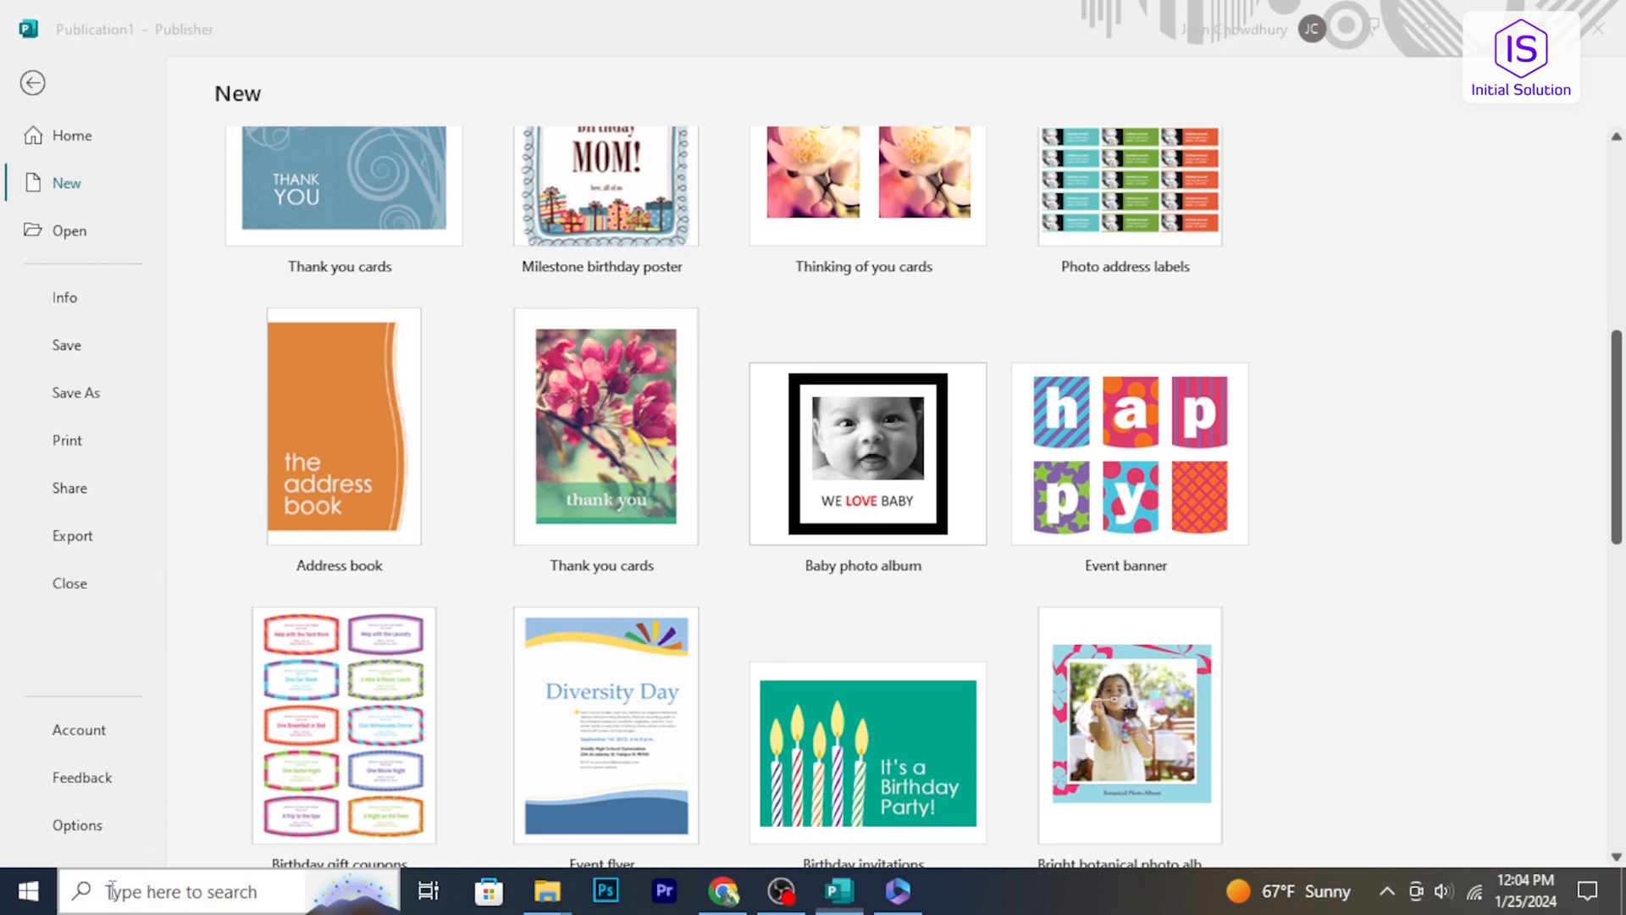
pyautogui.write('pu')
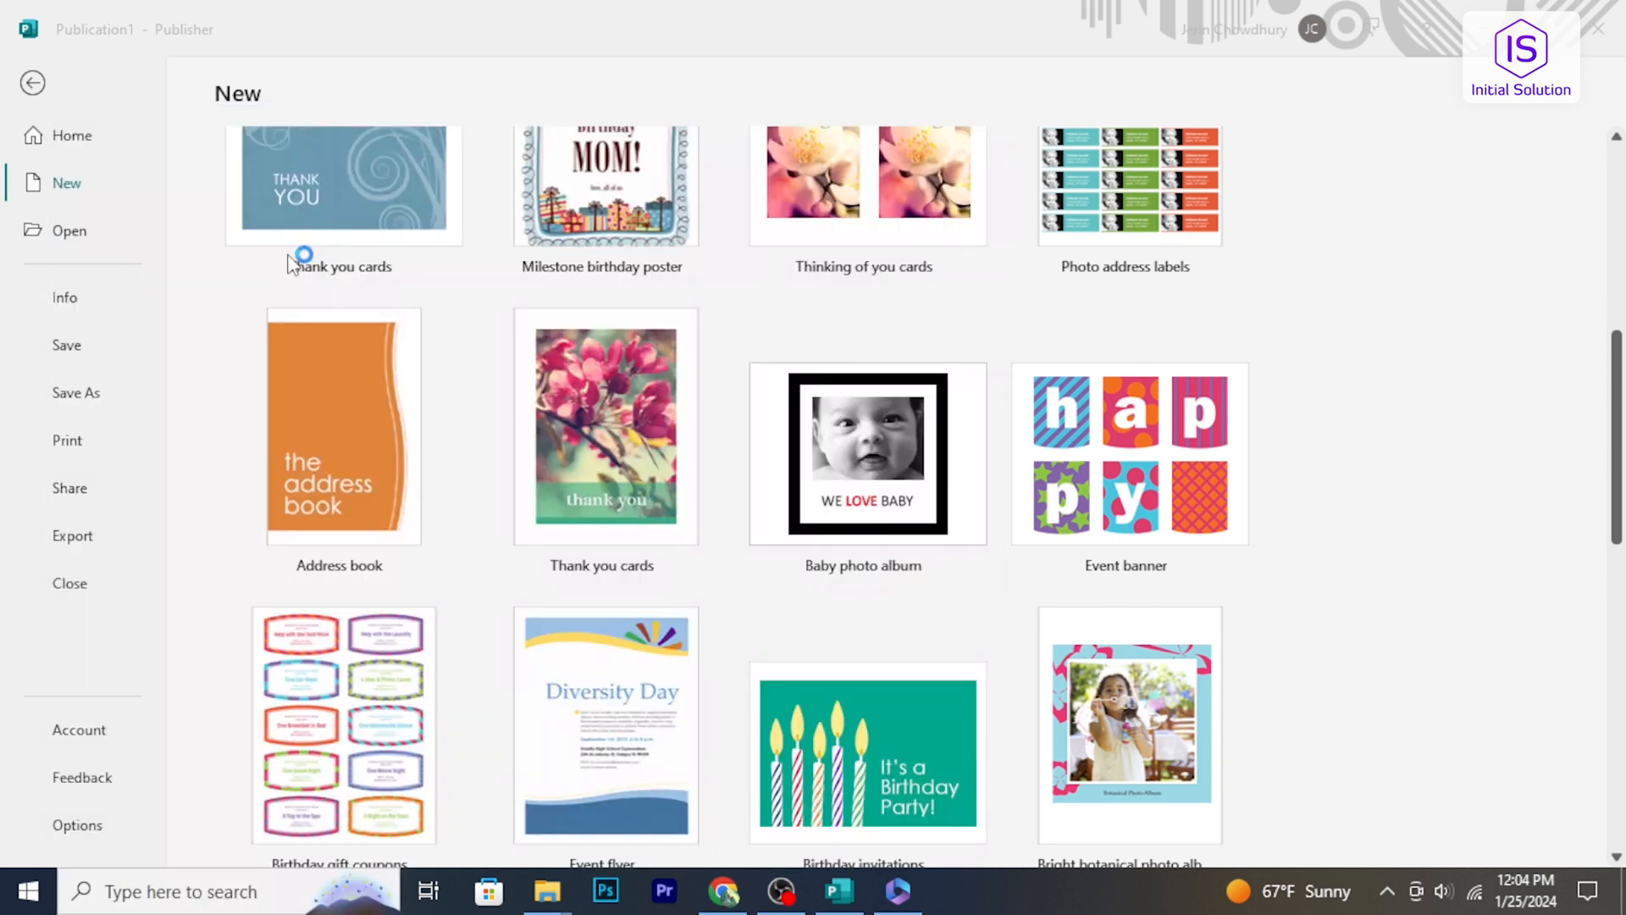
# Return to the Home start screen with blank page sizes and recent publications.
pyautogui.click(32, 83)
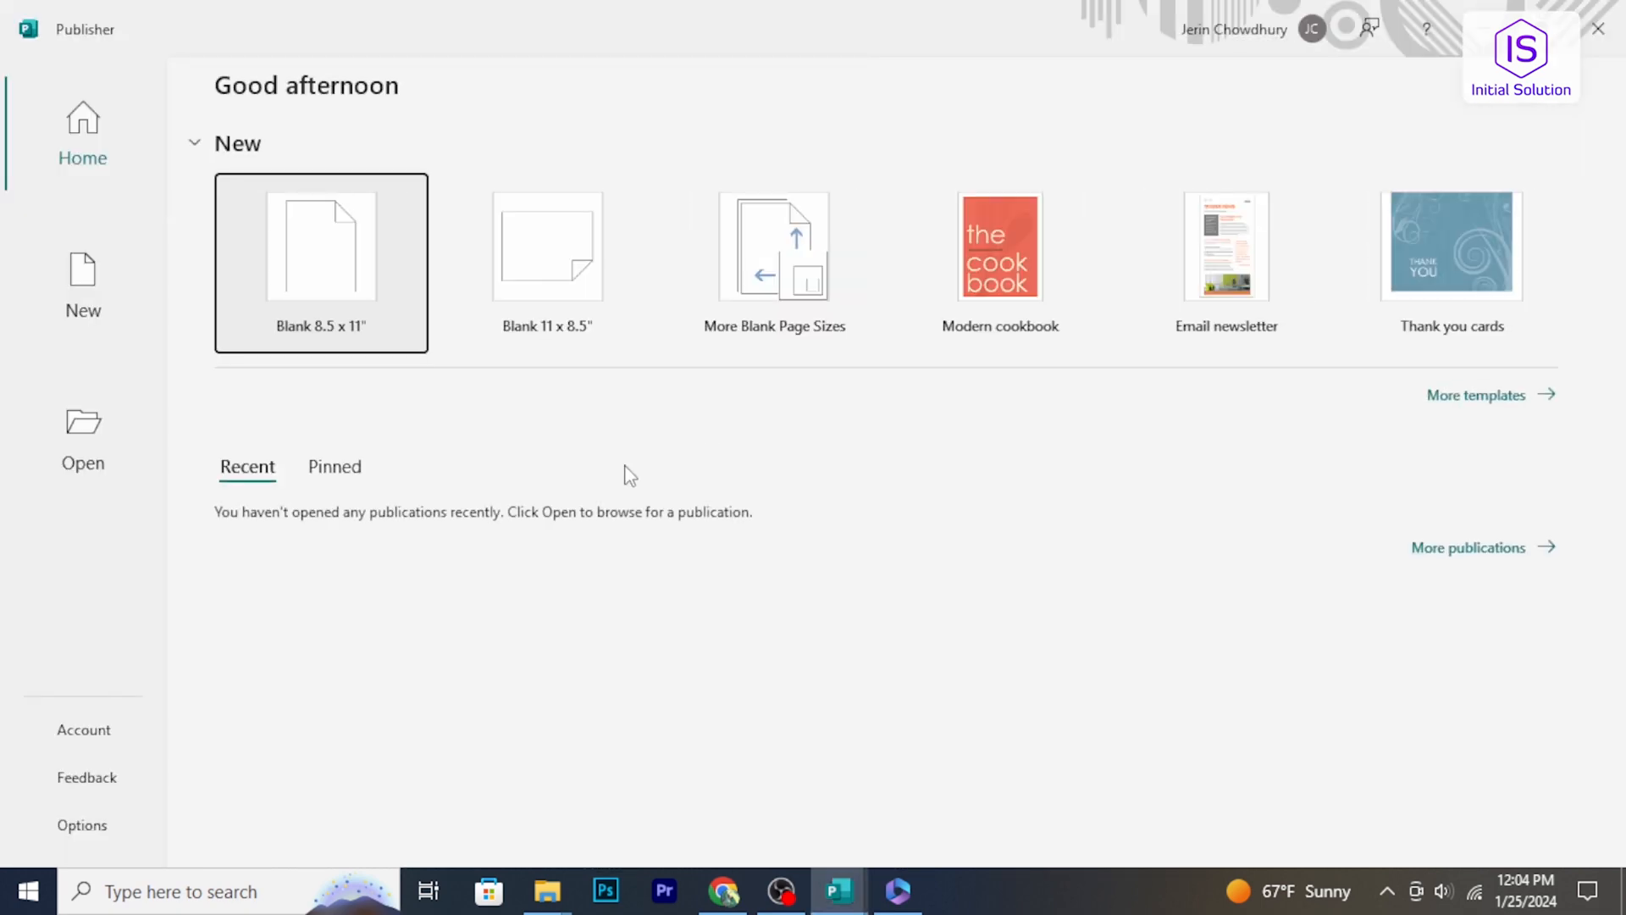
pyautogui.moveTo(676, 551)
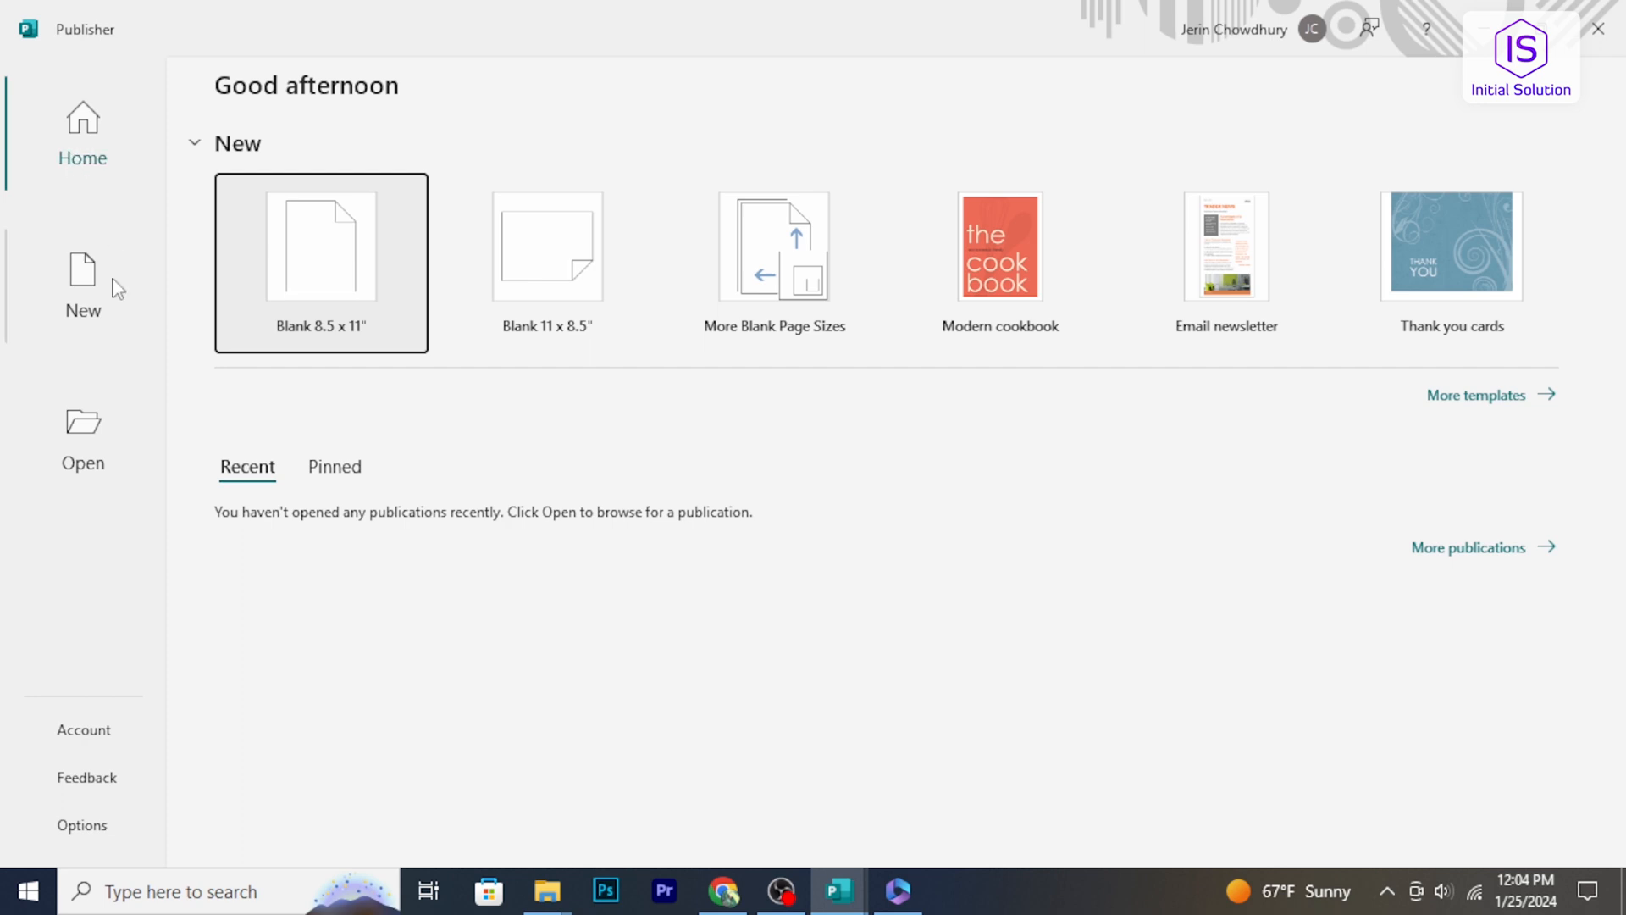
pyautogui.moveTo(1398, 387)
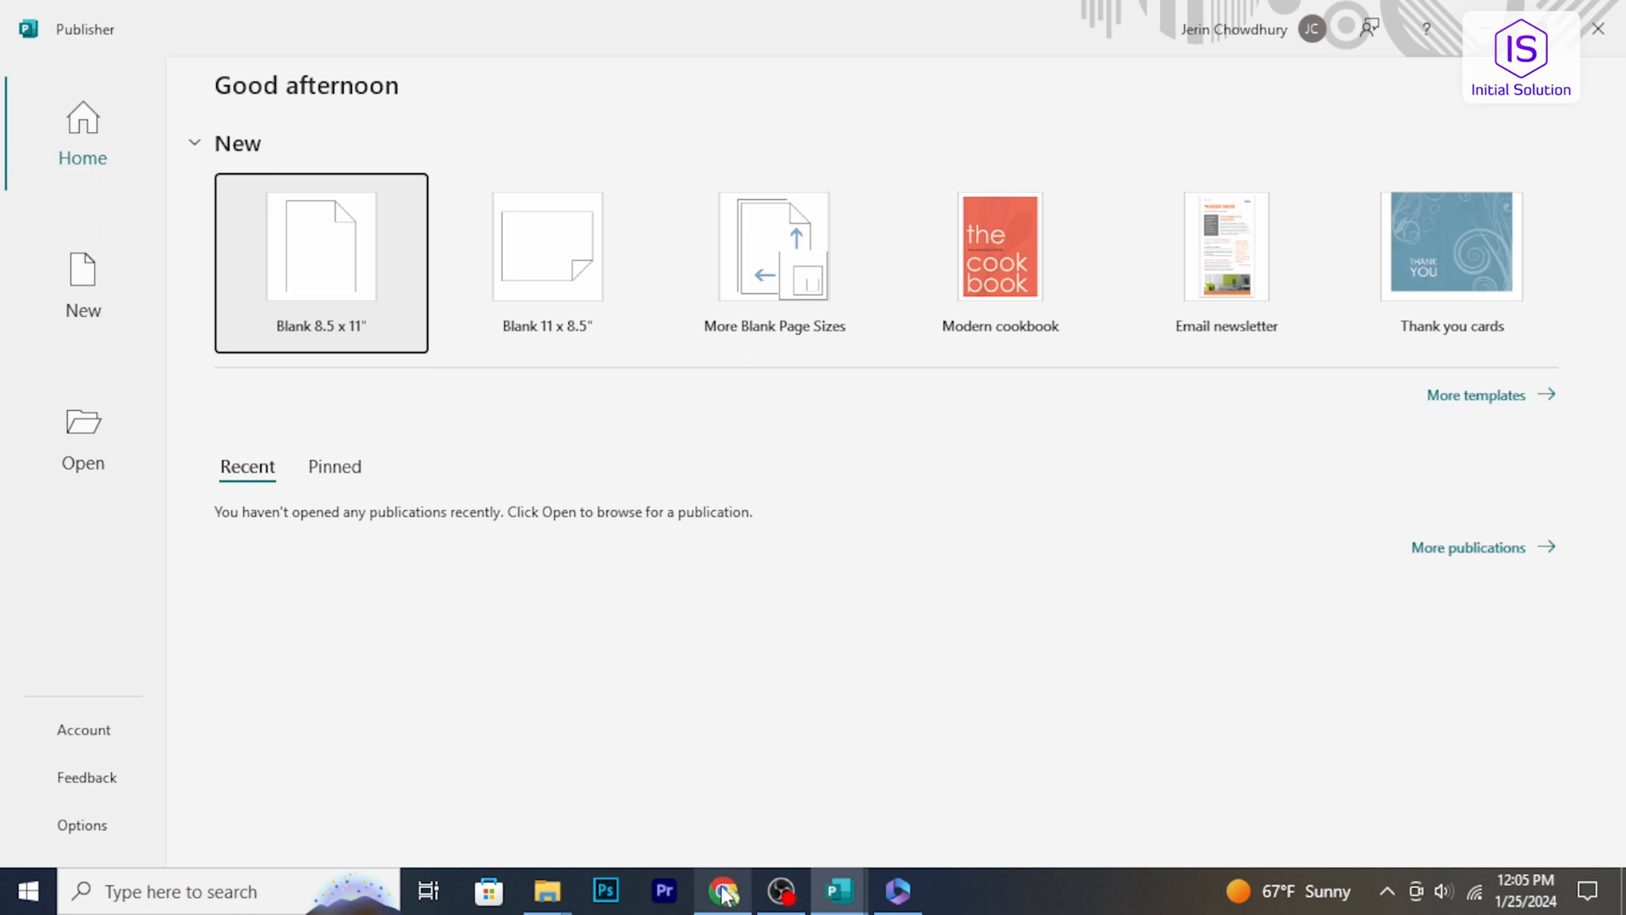
# Switch to Chrome showing Microsoft 365 search 'pu' suggesting Publisher for work or school.
pyautogui.click(723, 890)
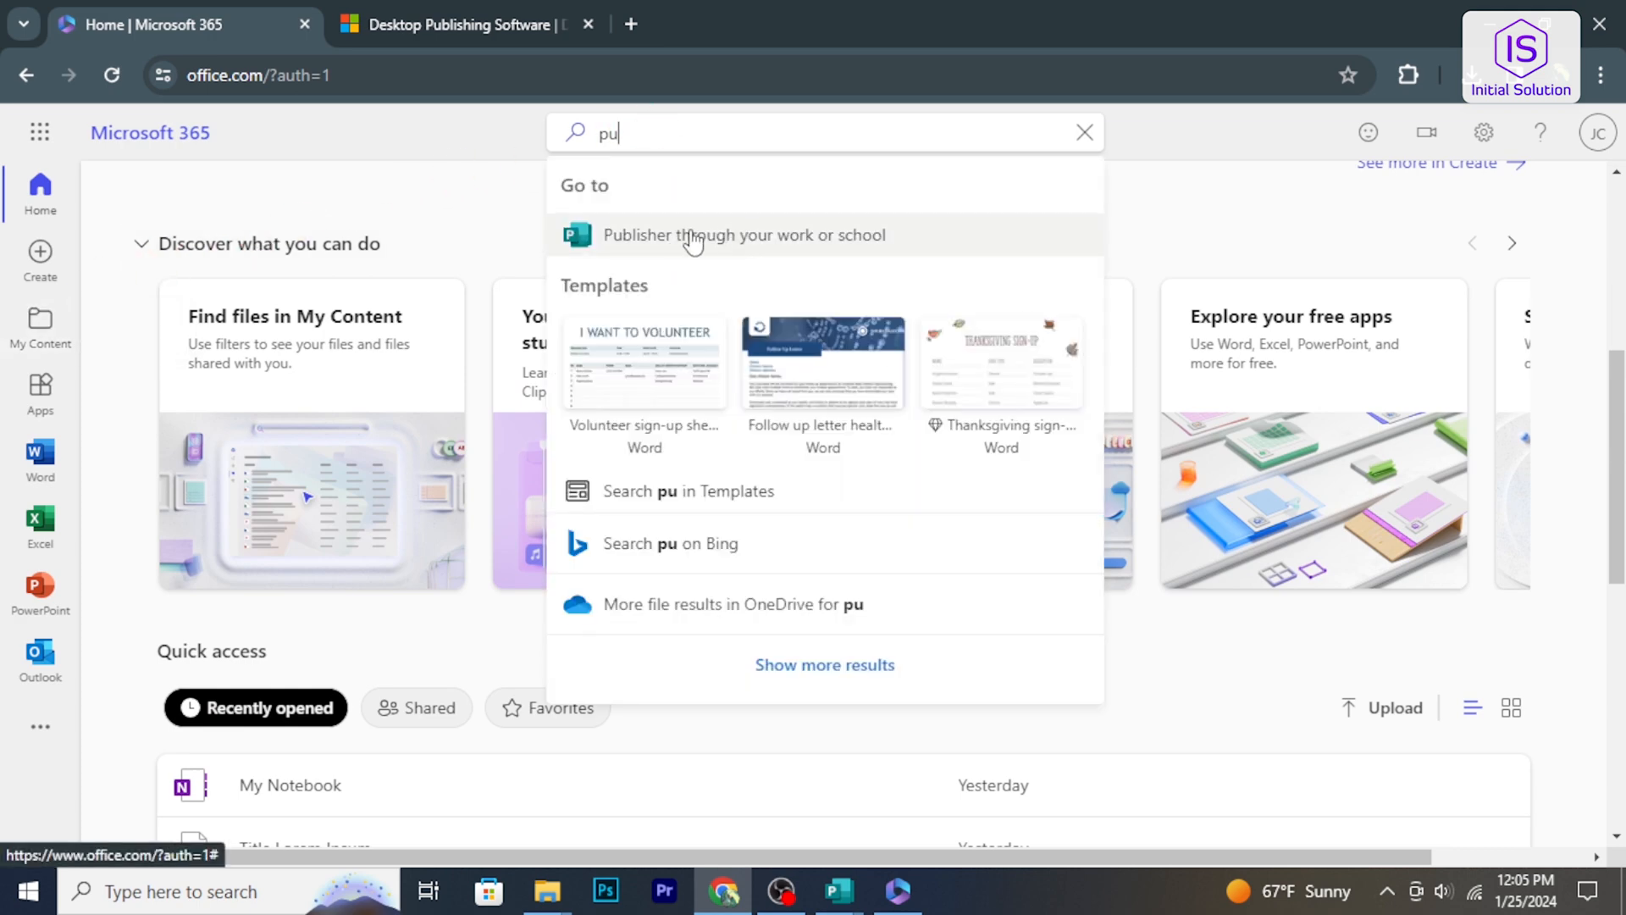
pyautogui.moveTo(876, 241)
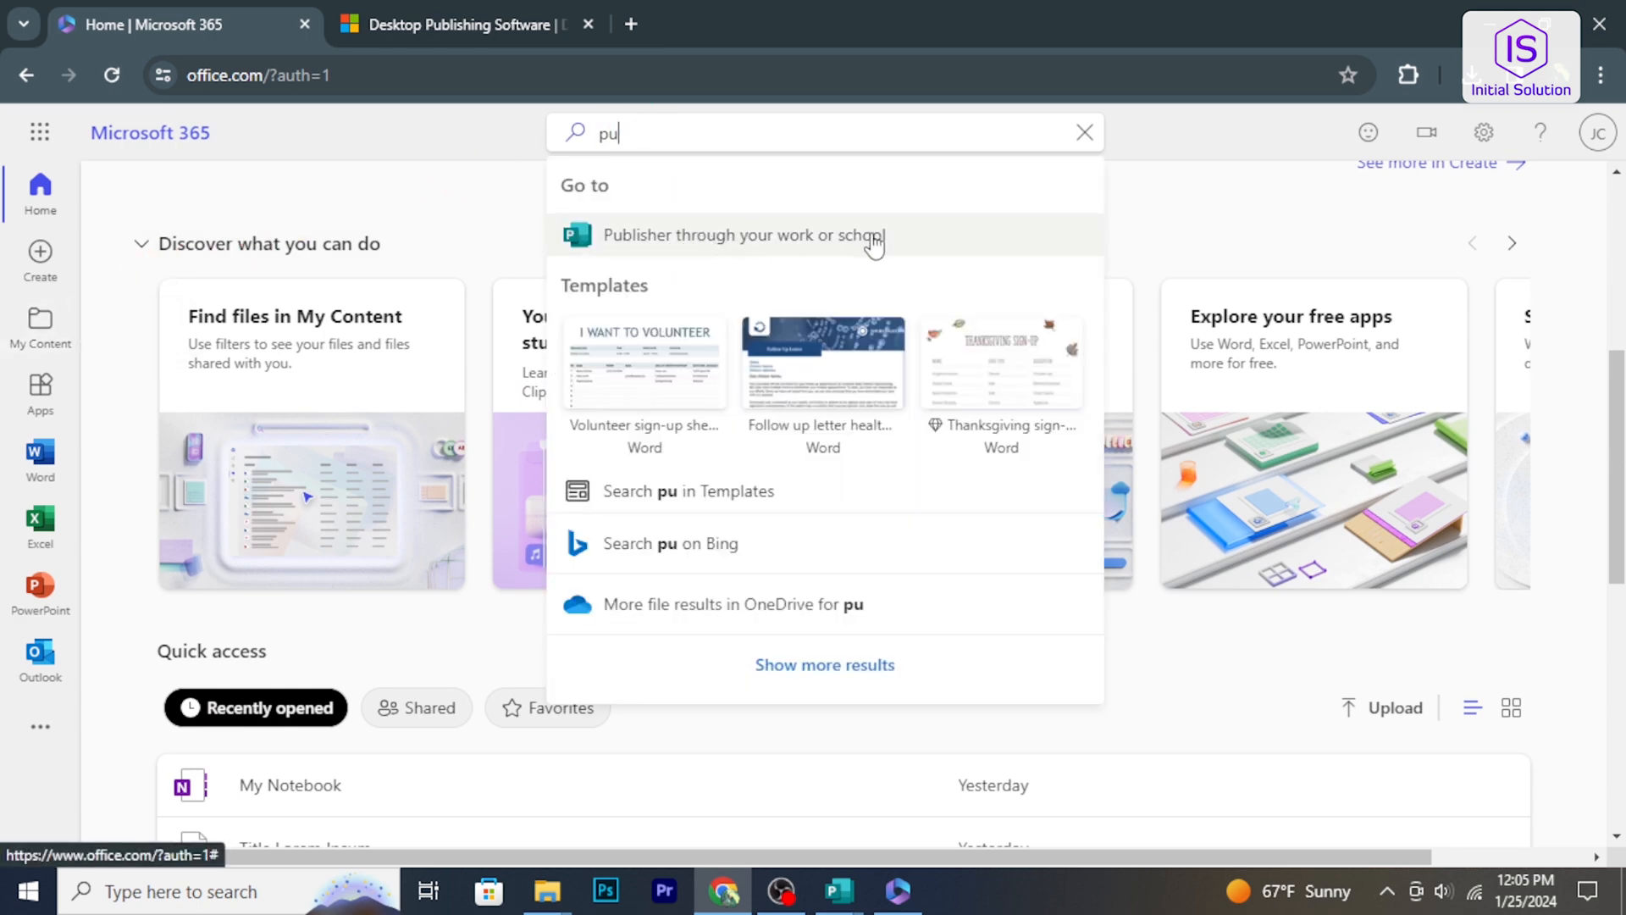